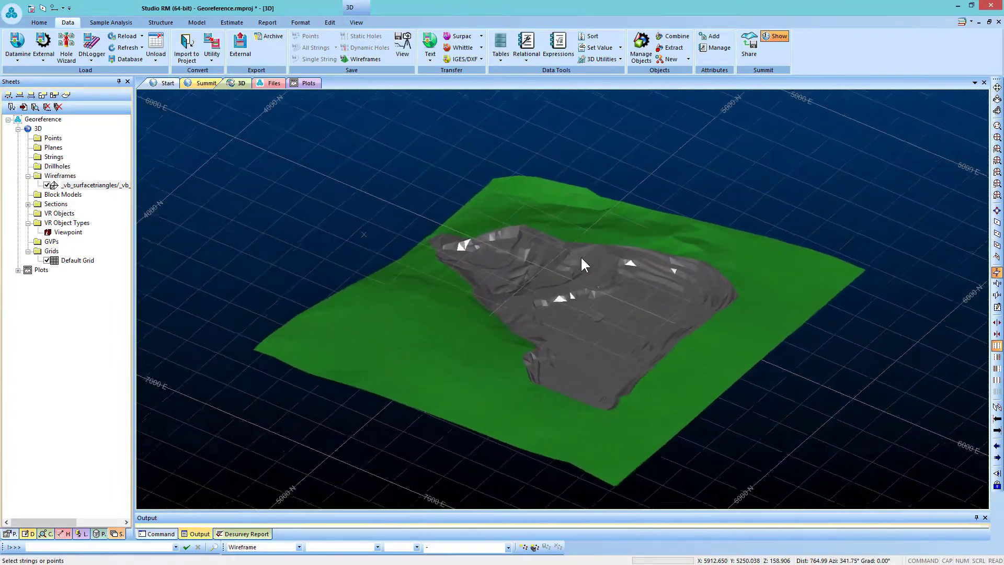
Adjust the 3D view and show the External data types list on the Data tab
drag(583, 264, 699, 295)
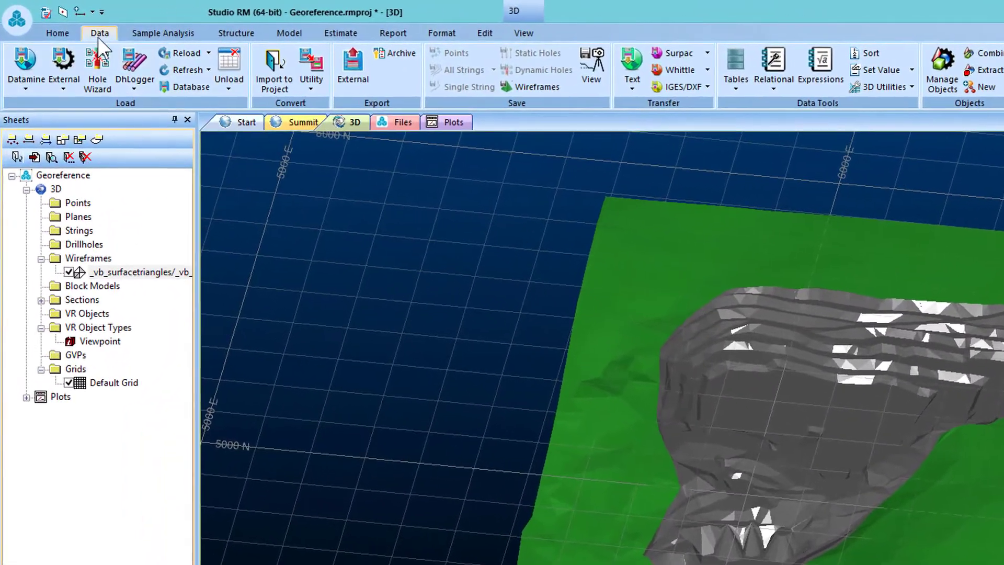
mouse_move(63, 63)
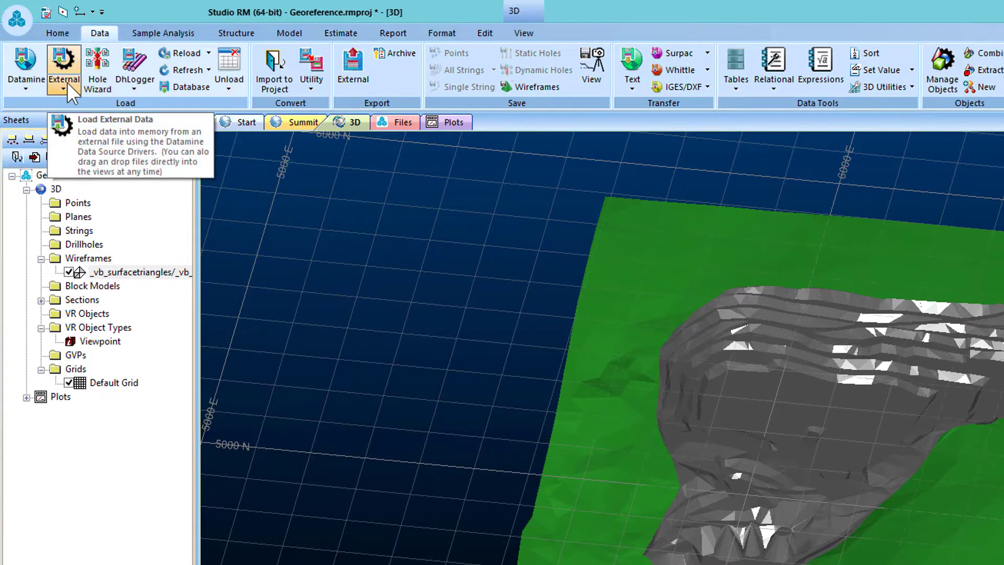
click(63, 91)
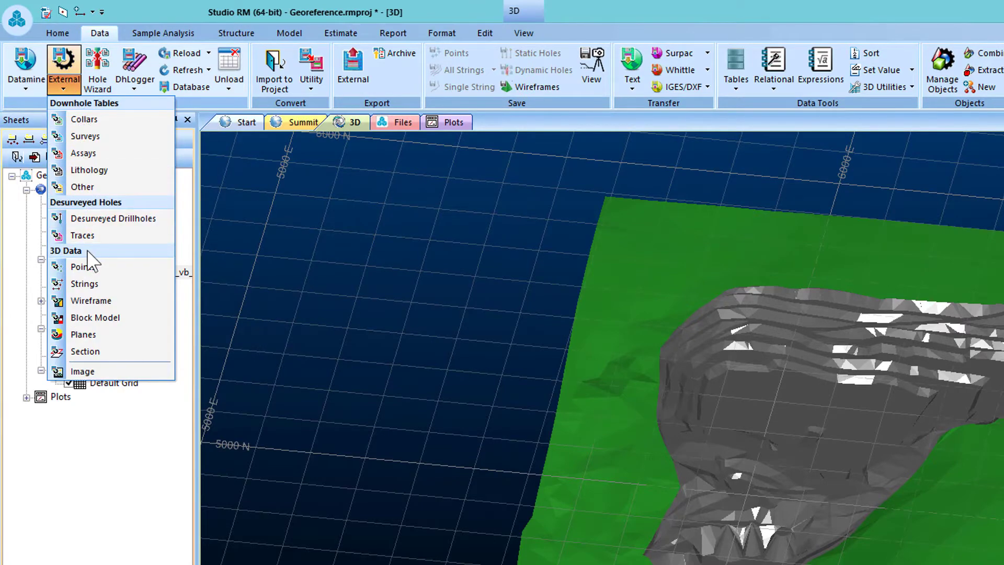
mouse_move(81, 367)
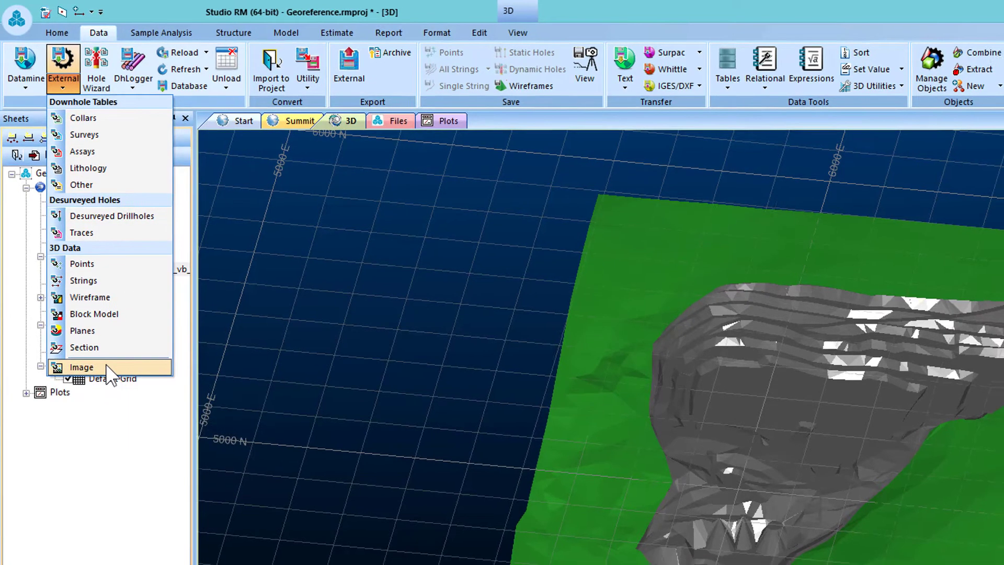
Load the _vb_ITPhoto-Texture image into Image Registration
click(82, 367)
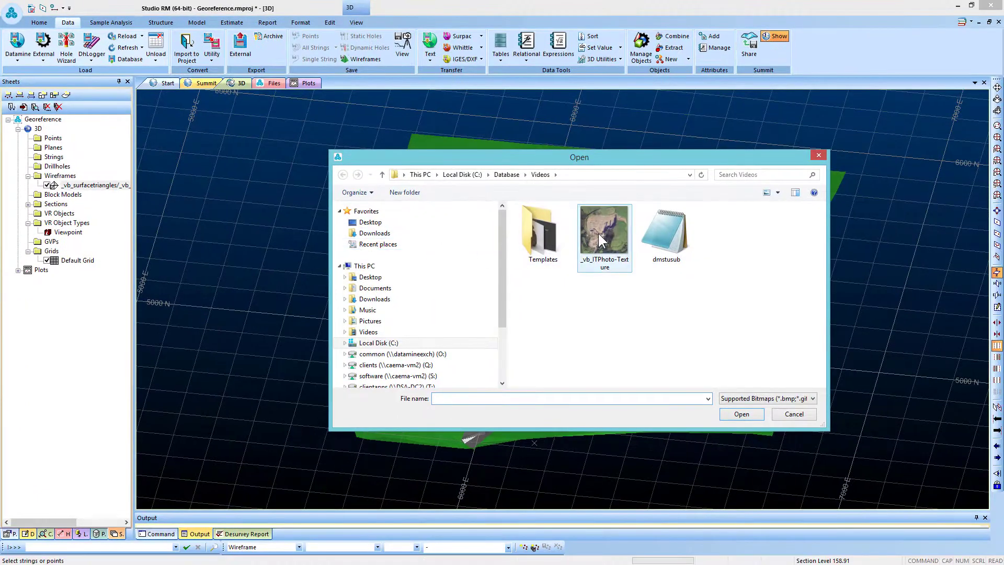
click(605, 230)
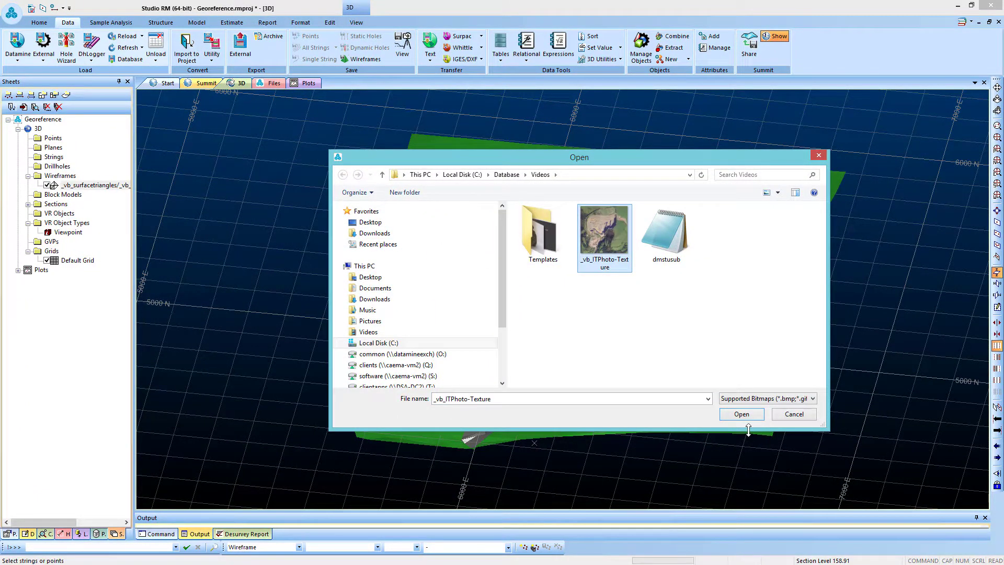
click(742, 414)
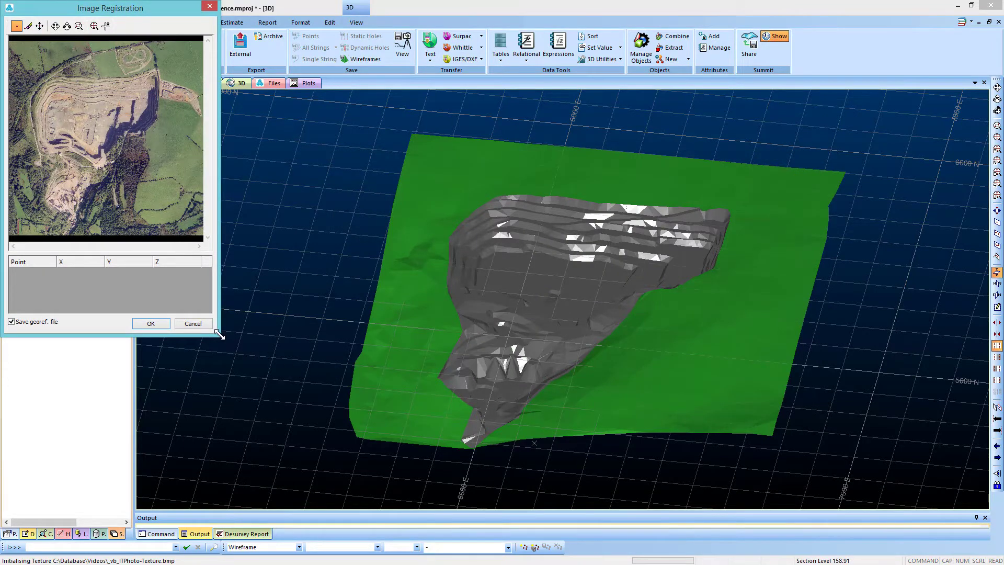
Enlarge the Image Registration window and pan the 3D view of the pit
drag(219, 334, 380, 495)
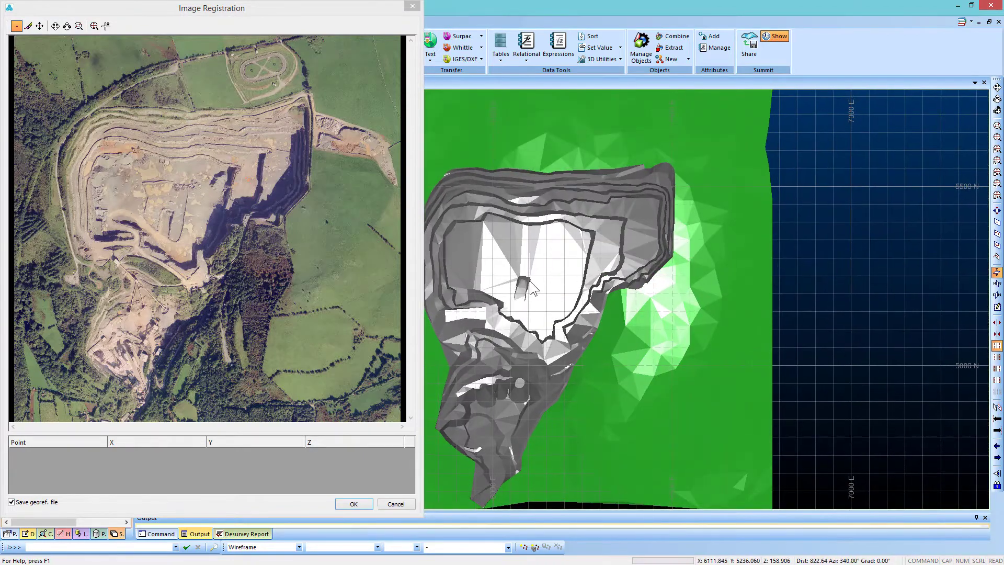
drag(531, 288, 685, 304)
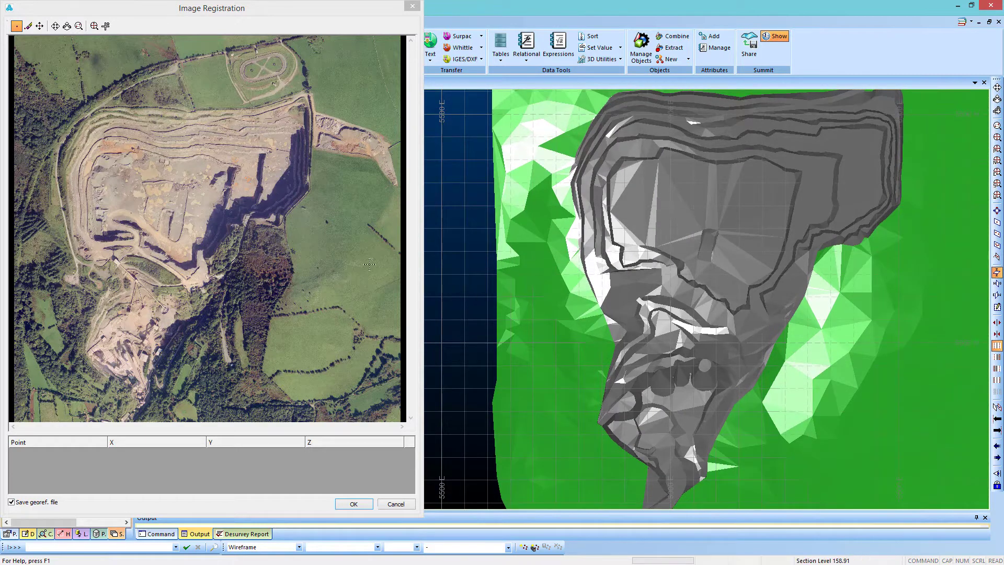
mouse_move(328, 251)
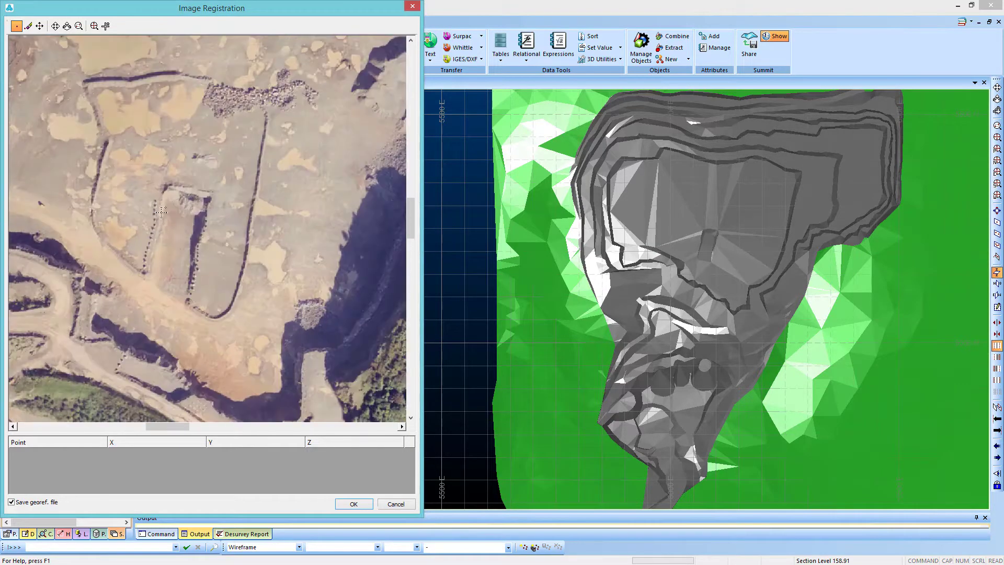
Place three control points linking photo features to the pit wireframe, refining point 2
click(170, 204)
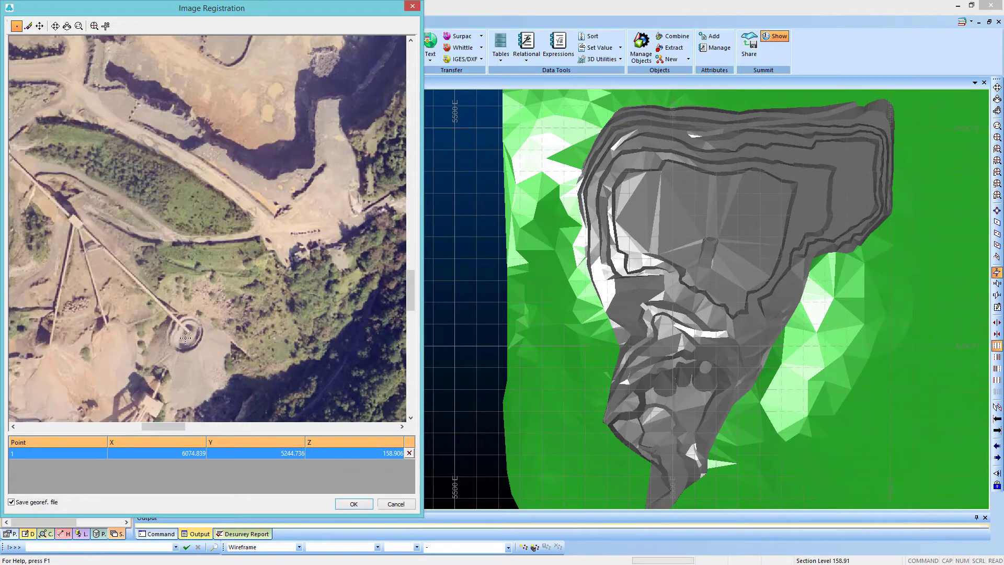
click(186, 336)
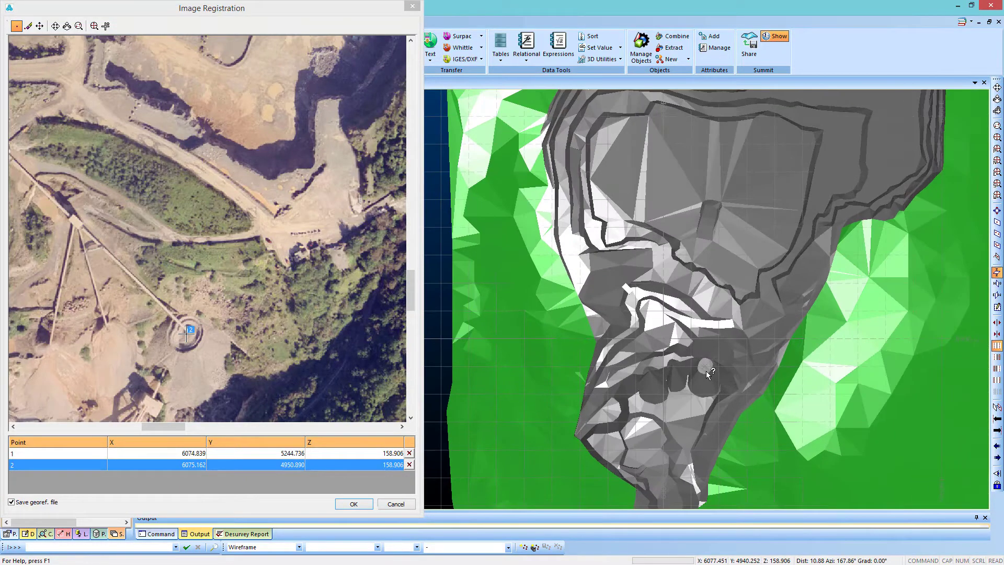
drag(707, 374, 704, 365)
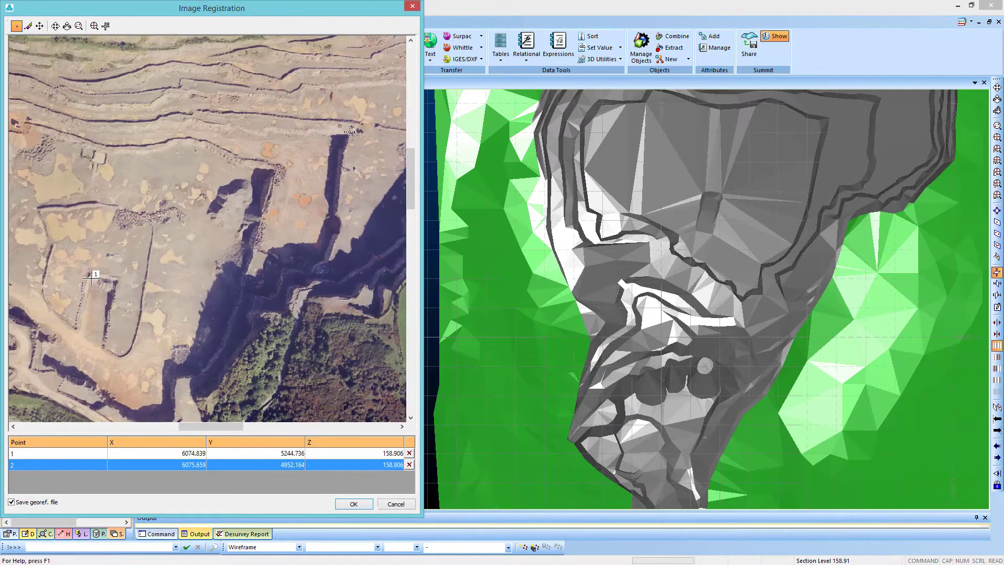
click(347, 133)
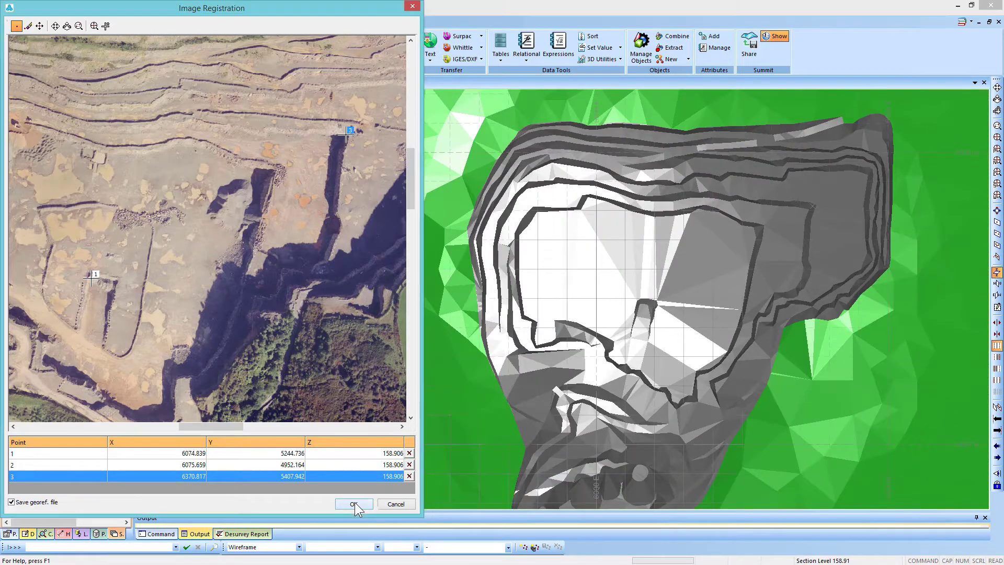
Accept the three-point registration and hide the flat photo plane in the Sheets tree
click(353, 504)
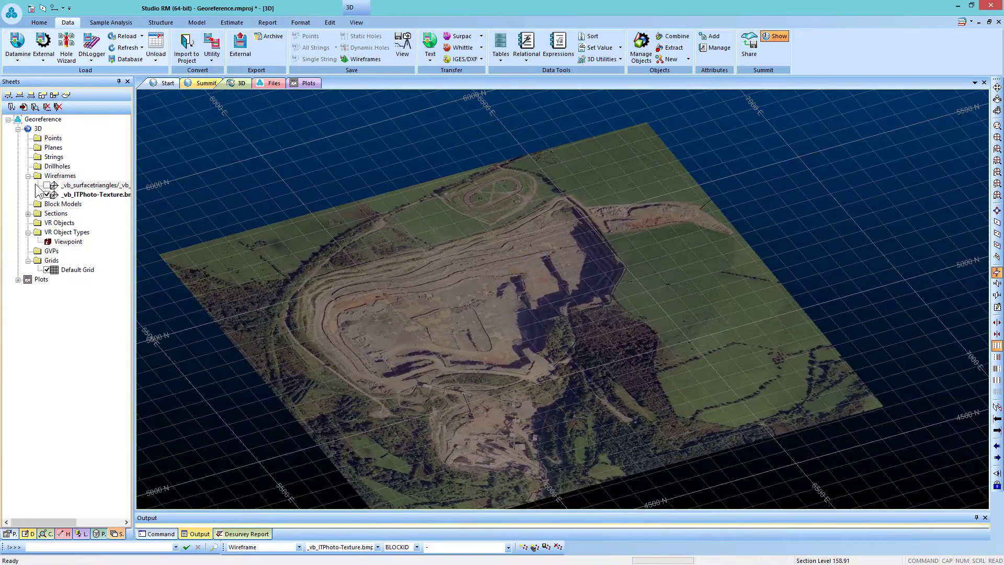
click(46, 194)
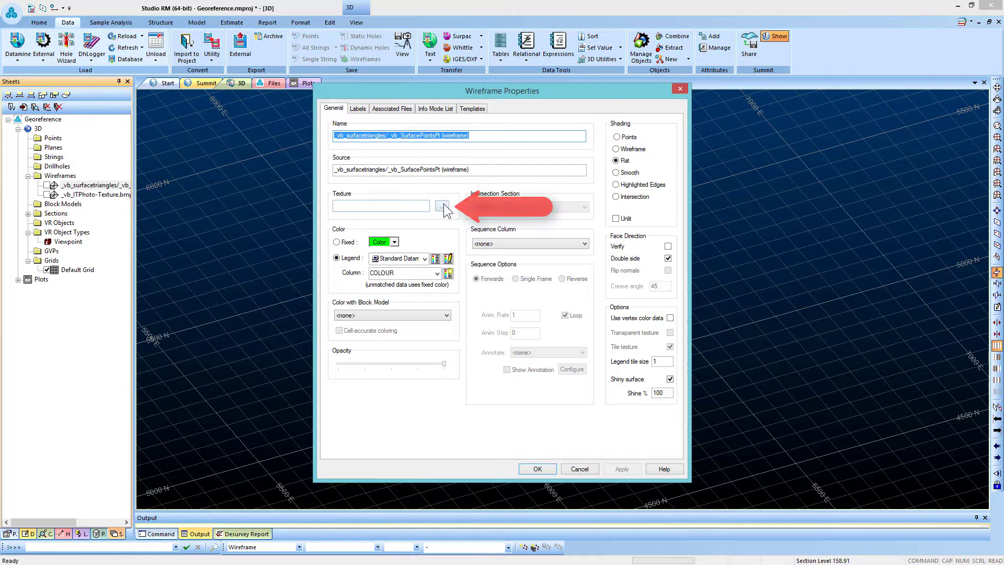
Assign _vb_ITPhoto-Texture as the surface wireframe's texture image
click(442, 205)
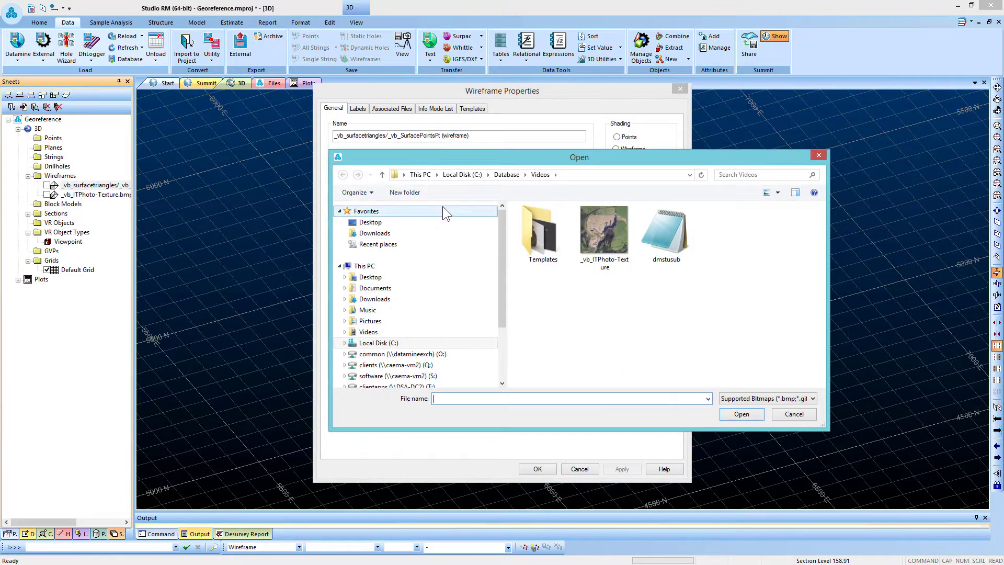
mouse_move(604, 236)
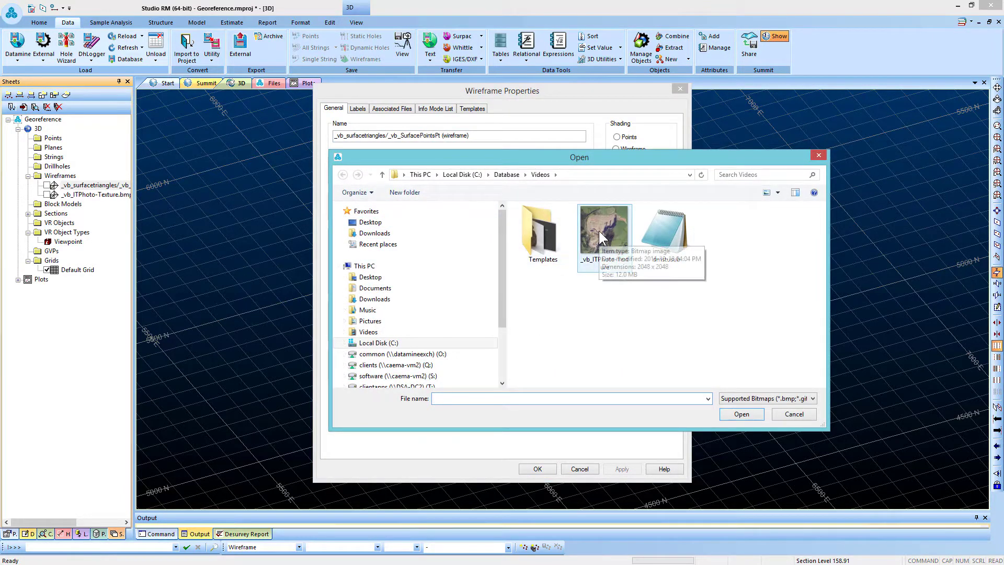
click(605, 230)
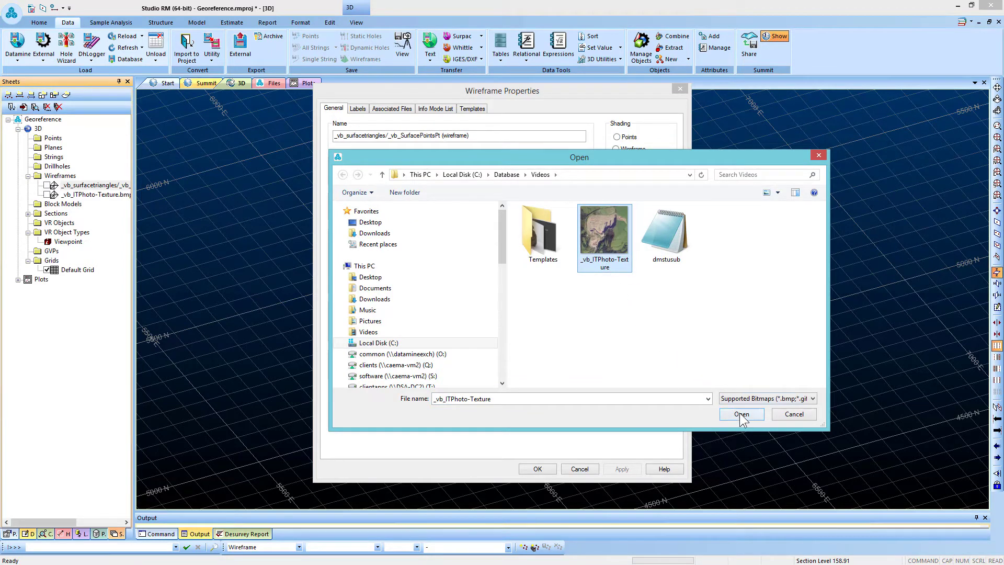
click(742, 414)
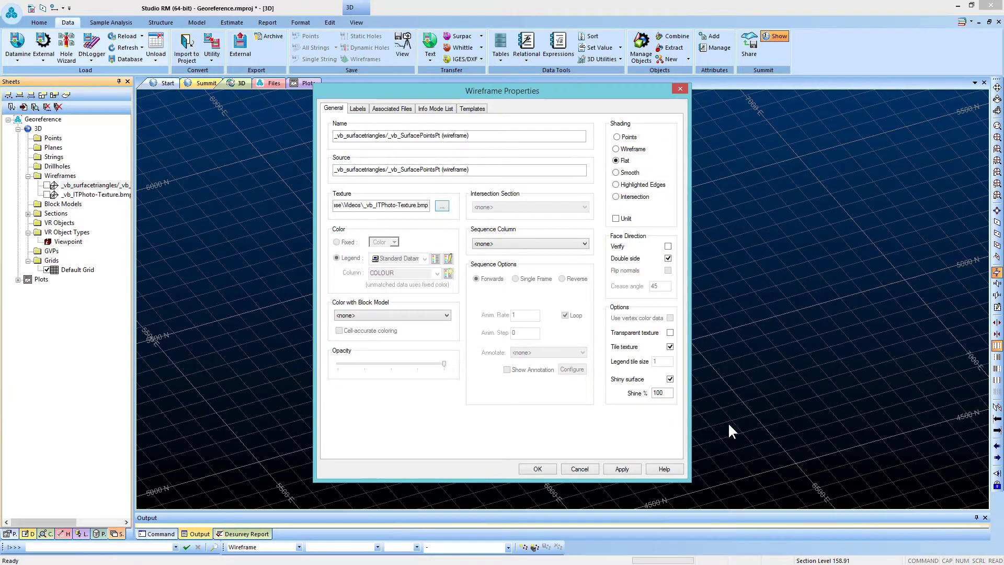
Apply the texture with automatic georeferenced positioning, confirm, and redraw the textured pit
click(621, 469)
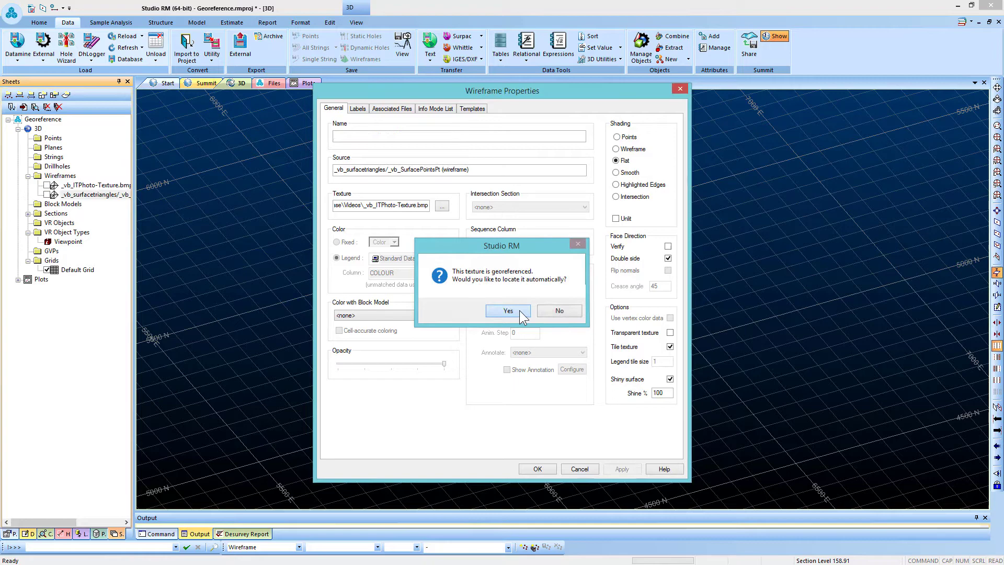
click(508, 310)
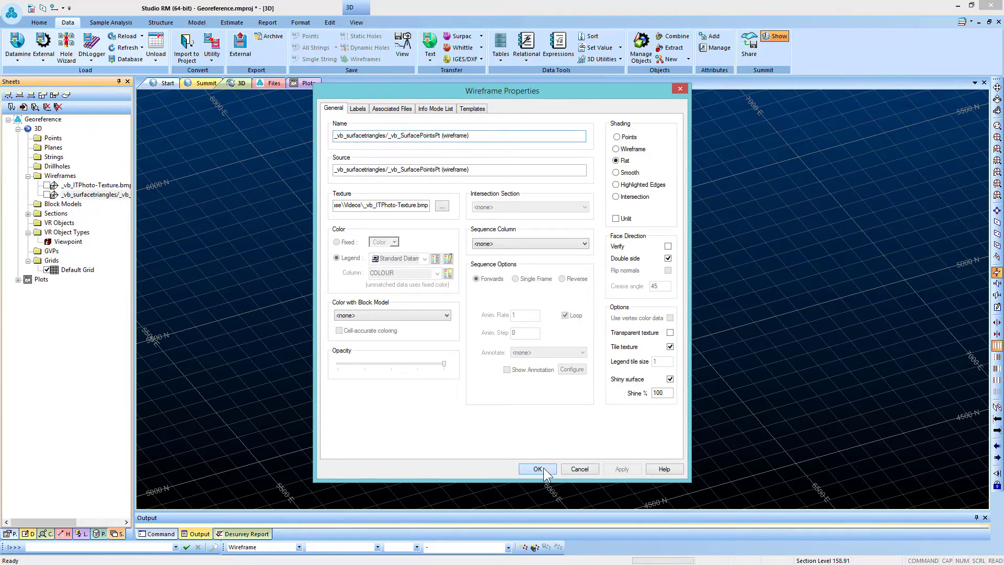
click(537, 468)
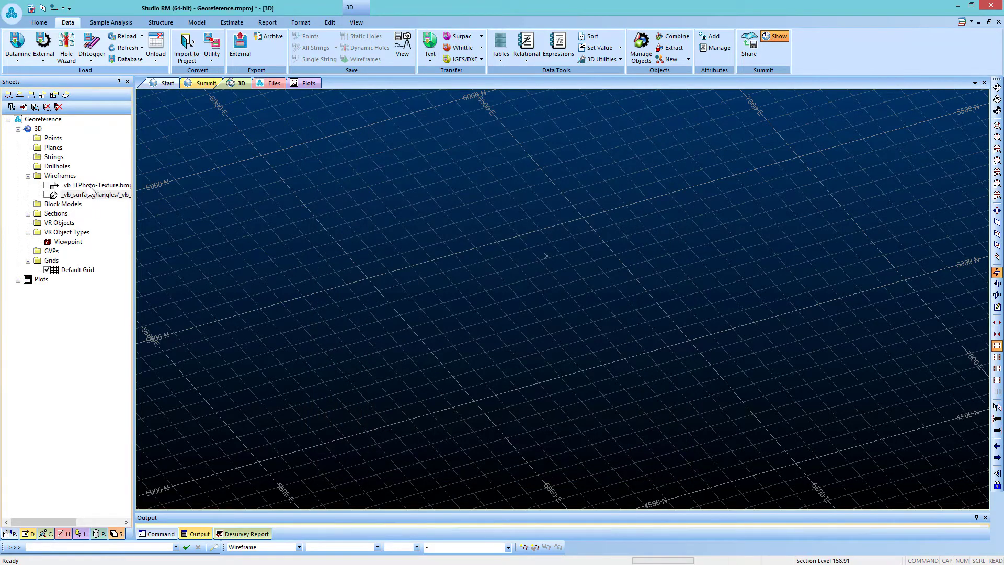
click(46, 194)
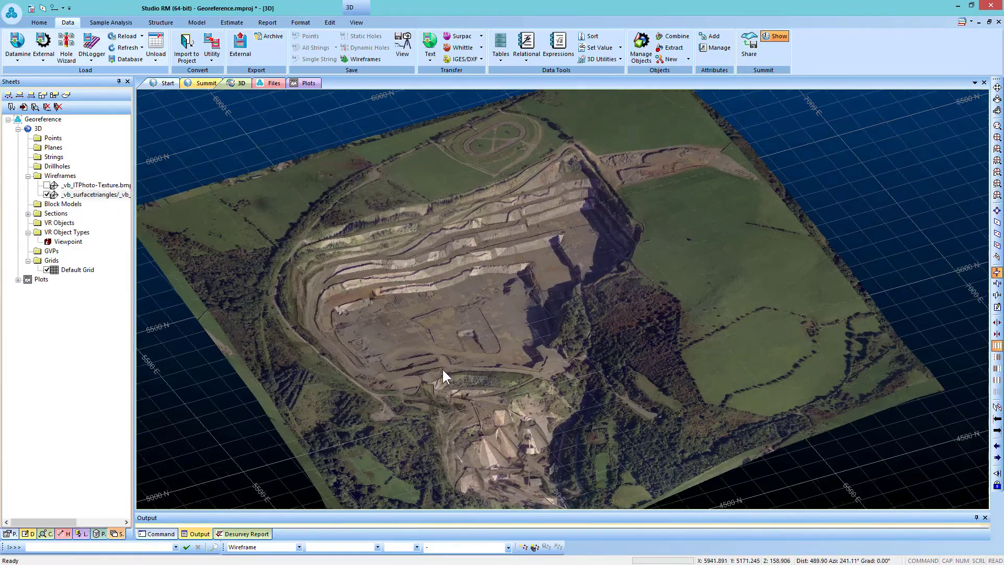